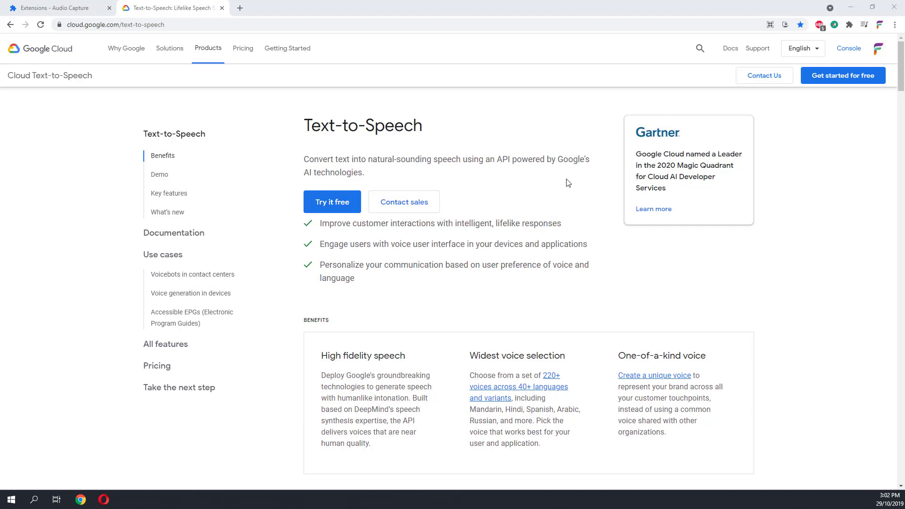
mouse_move(57, 113)
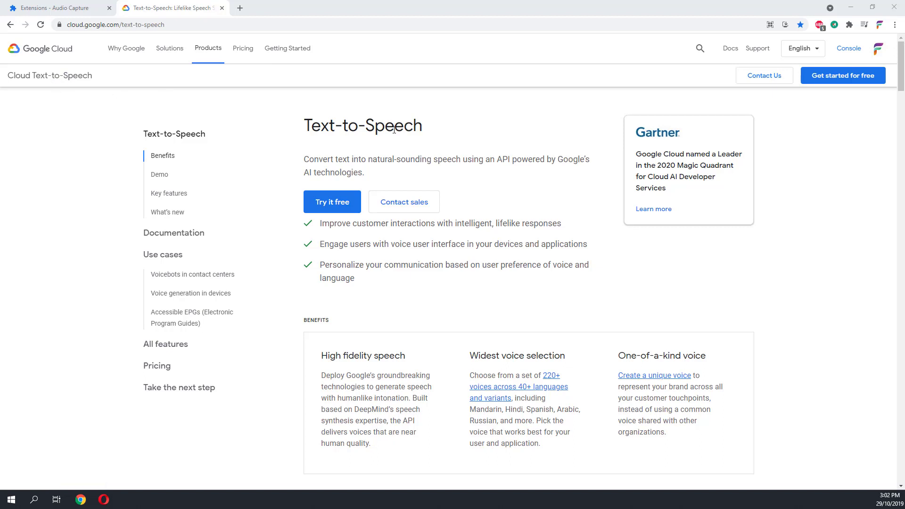
mouse_move(462, 151)
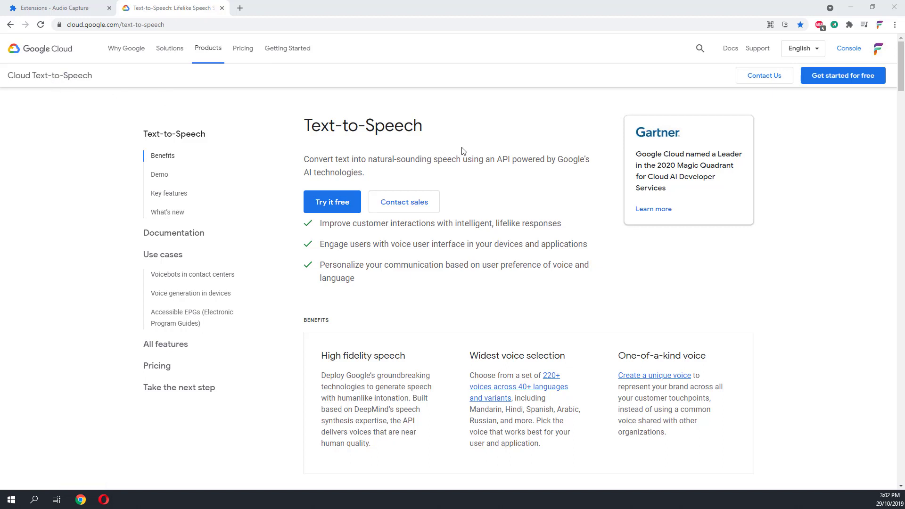
mouse_move(512, 151)
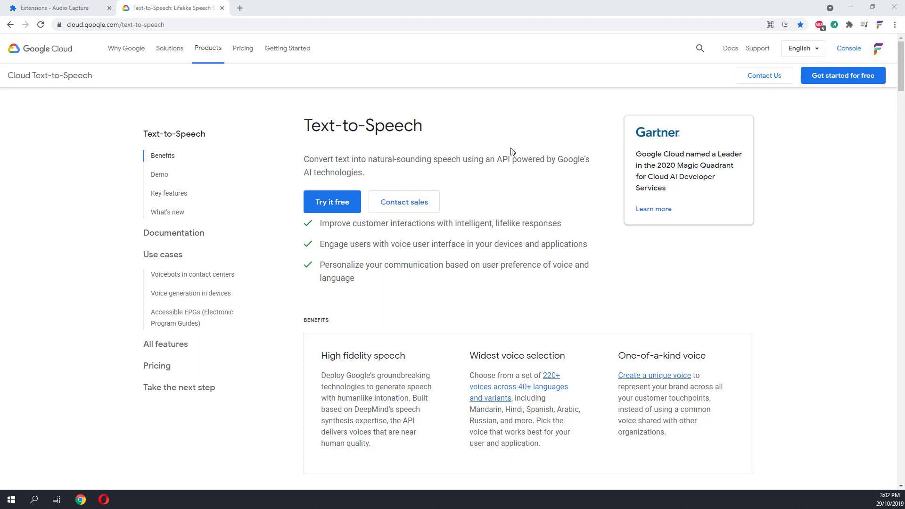
mouse_move(452, 142)
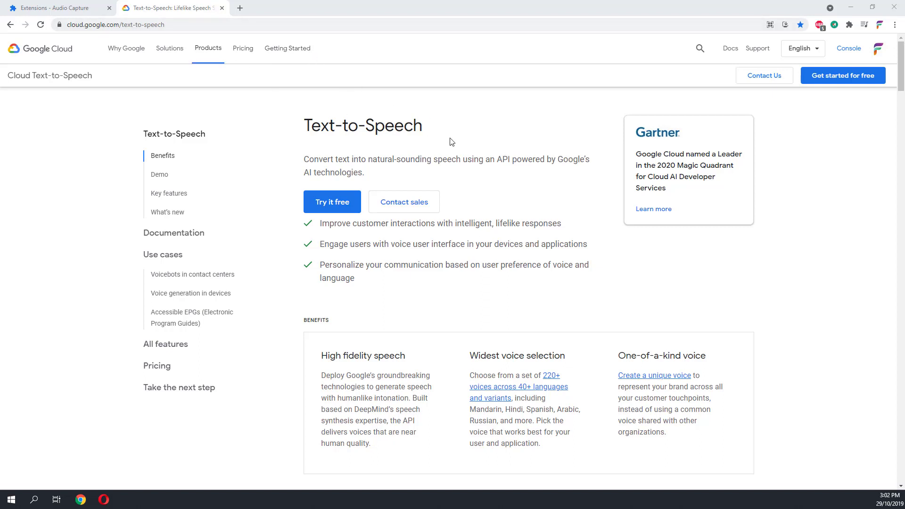
mouse_move(529, 390)
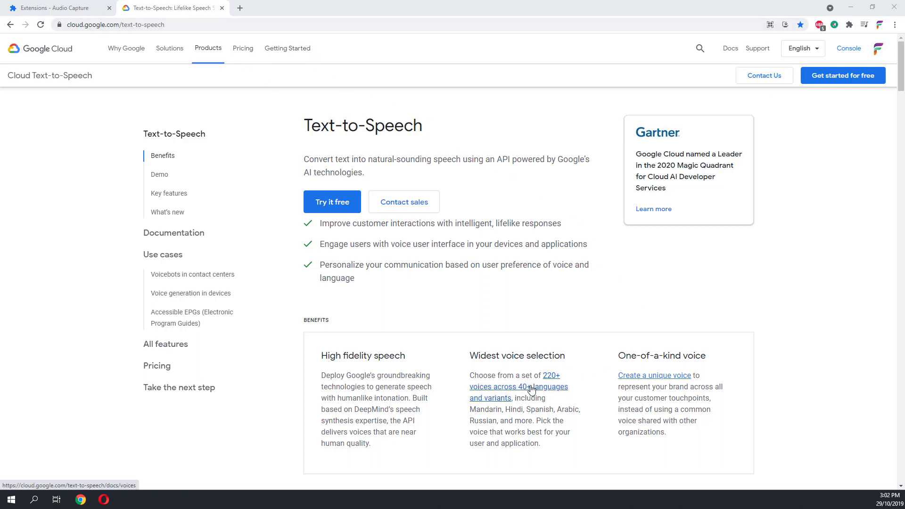
mouse_move(553, 380)
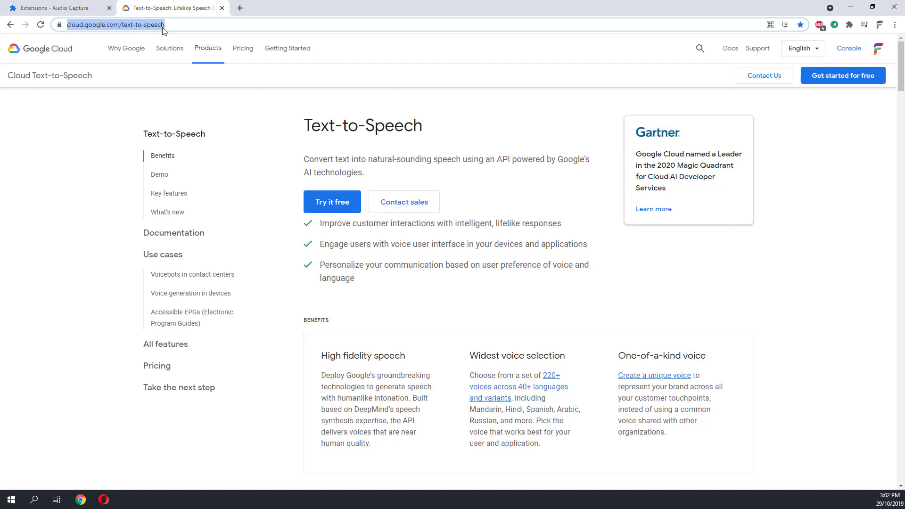
mouse_move(553, 112)
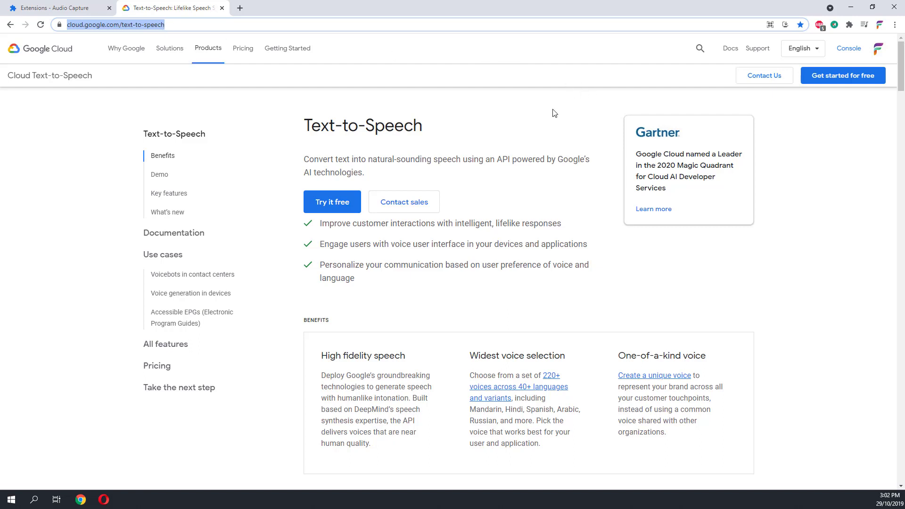
Review the Audio Capture extension details, return to the Text-to-Speech demo and bring up the capture controls.
click(57, 7)
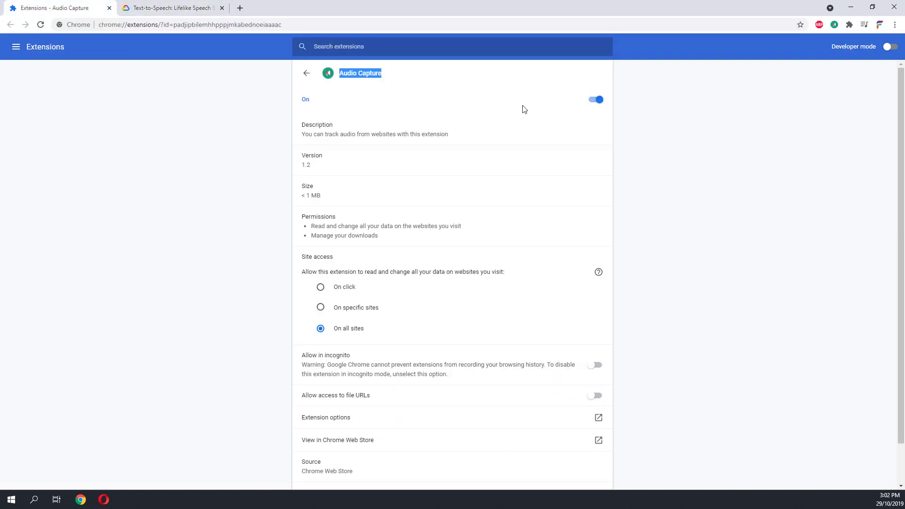
mouse_move(403, 75)
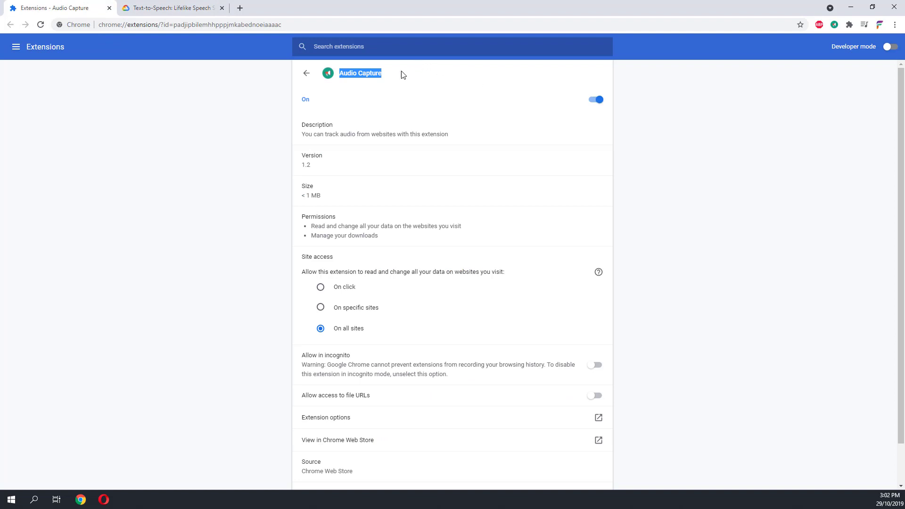
mouse_move(400, 82)
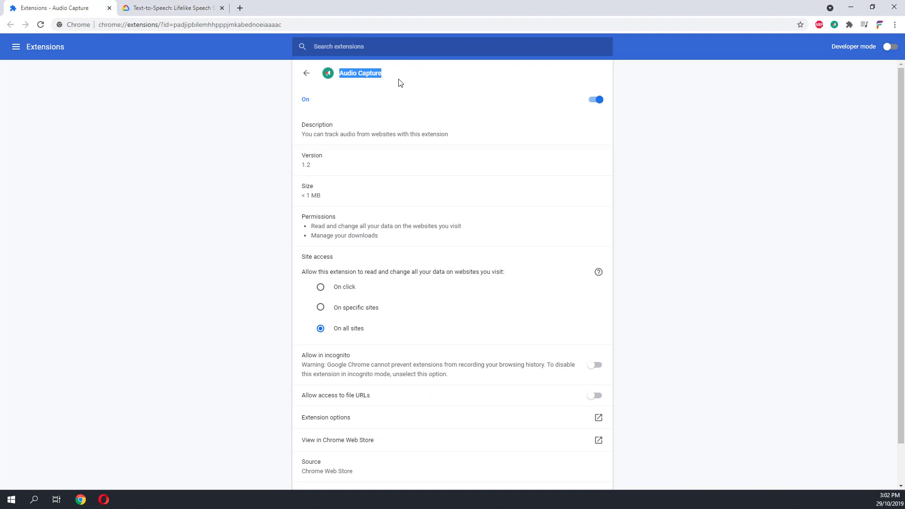
mouse_move(390, 100)
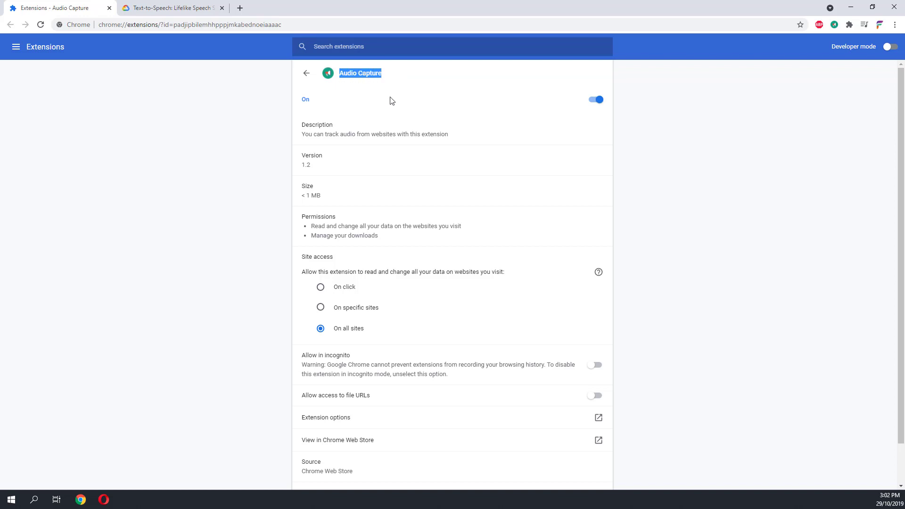
mouse_move(364, 92)
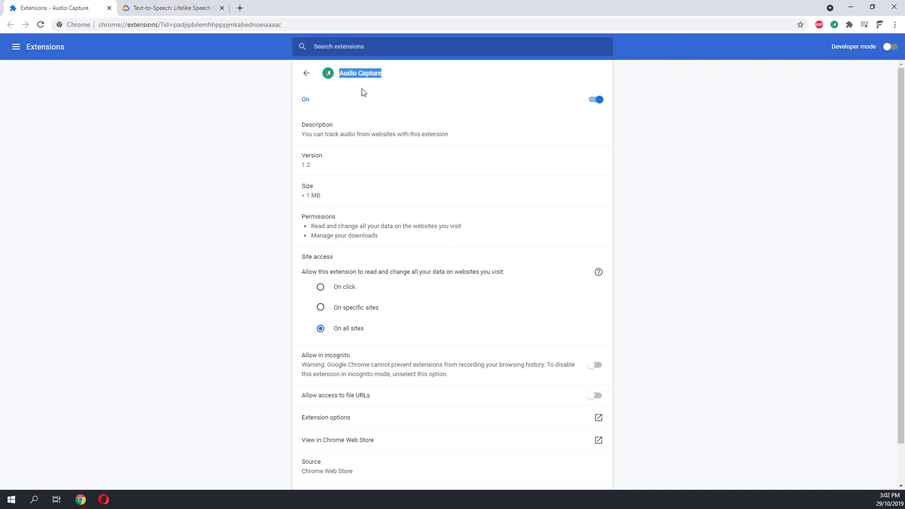
mouse_move(380, 106)
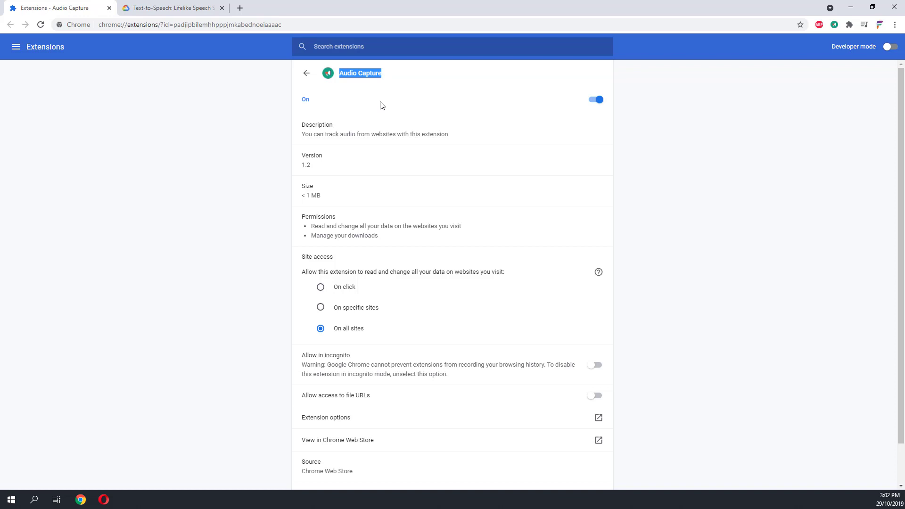
mouse_move(392, 79)
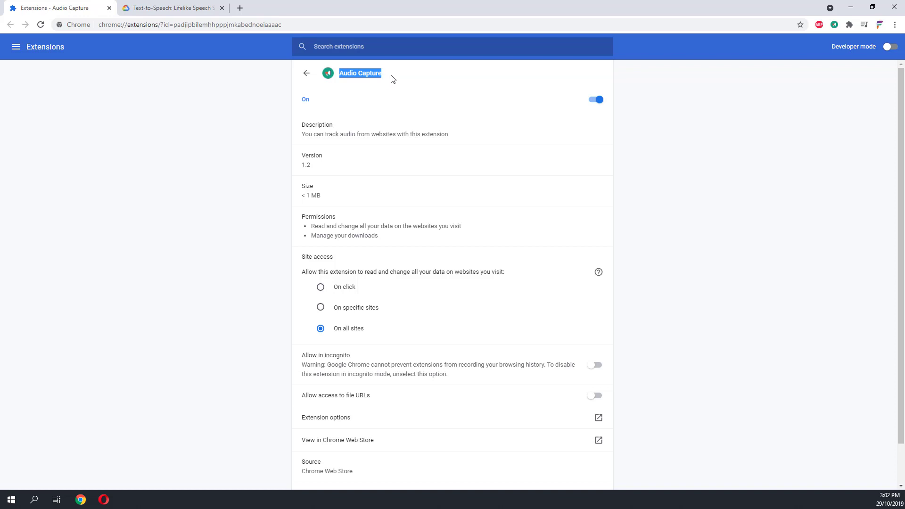
mouse_move(204, 10)
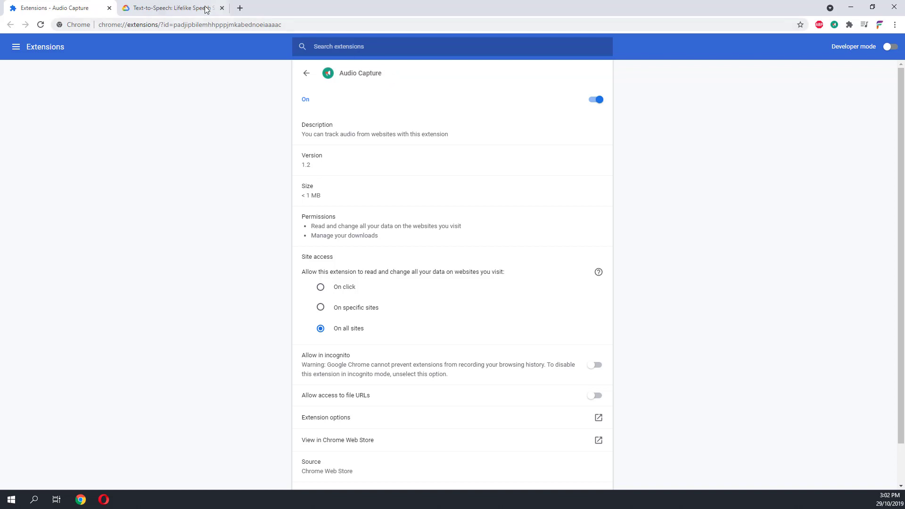
click(170, 8)
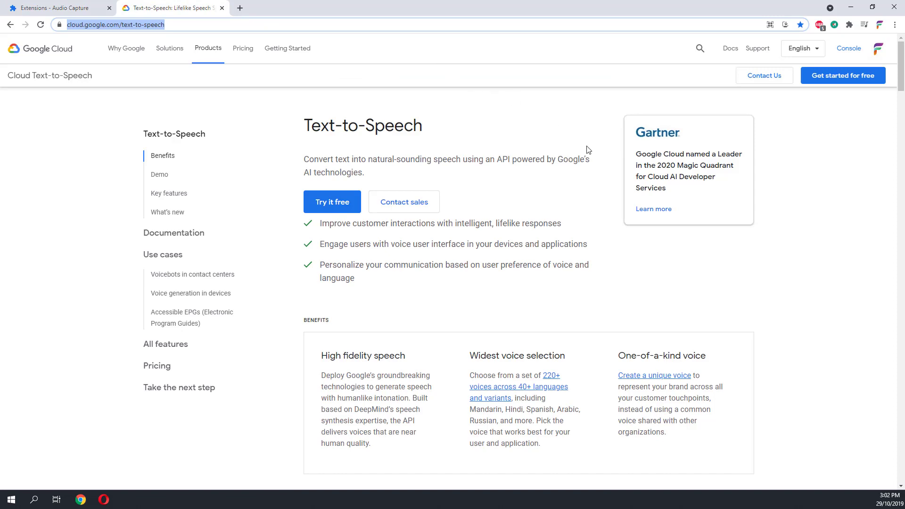
scroll(down, 3)
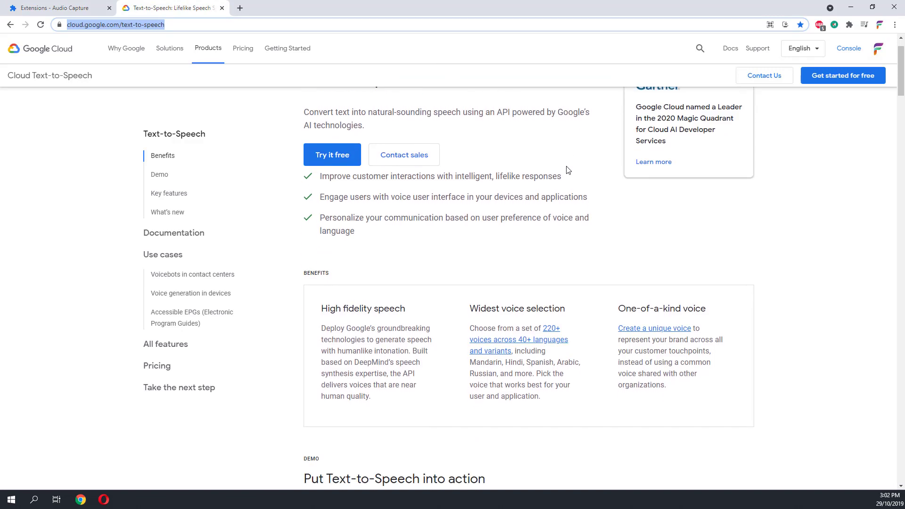
scroll(down, 3)
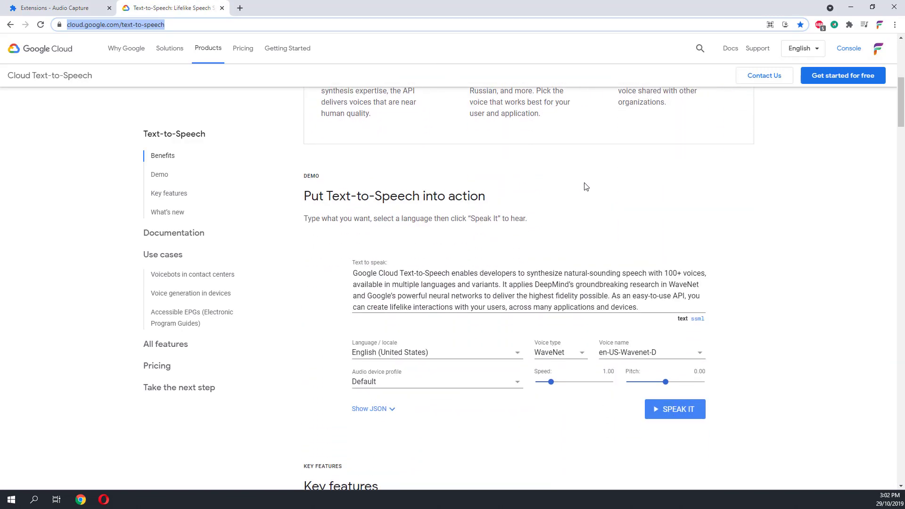
mouse_move(522, 355)
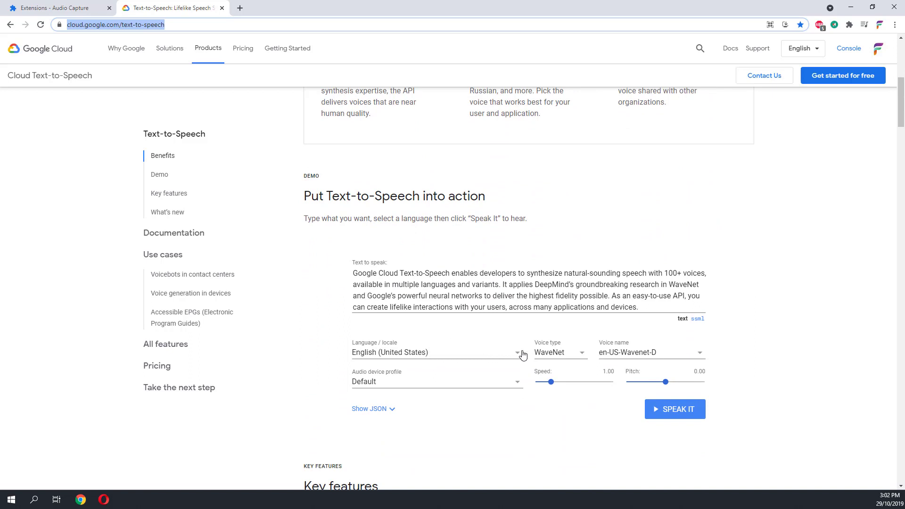
mouse_move(450, 360)
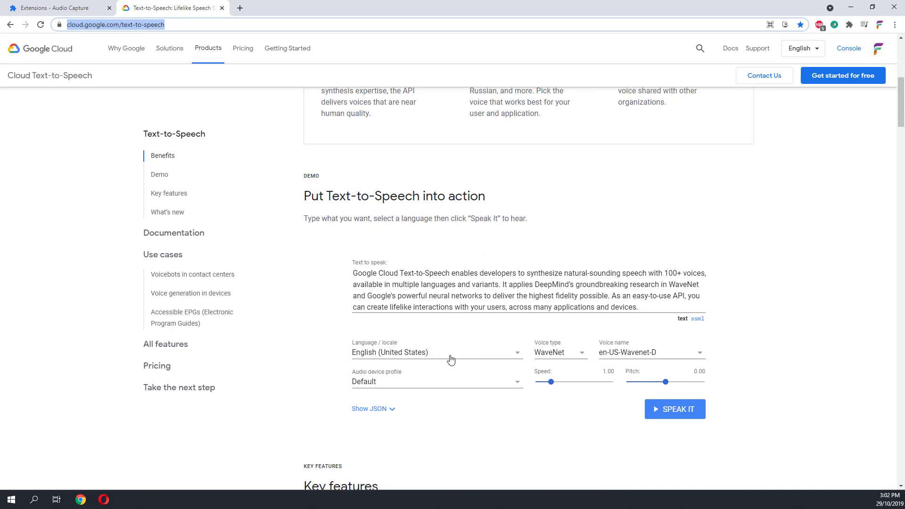
mouse_move(626, 355)
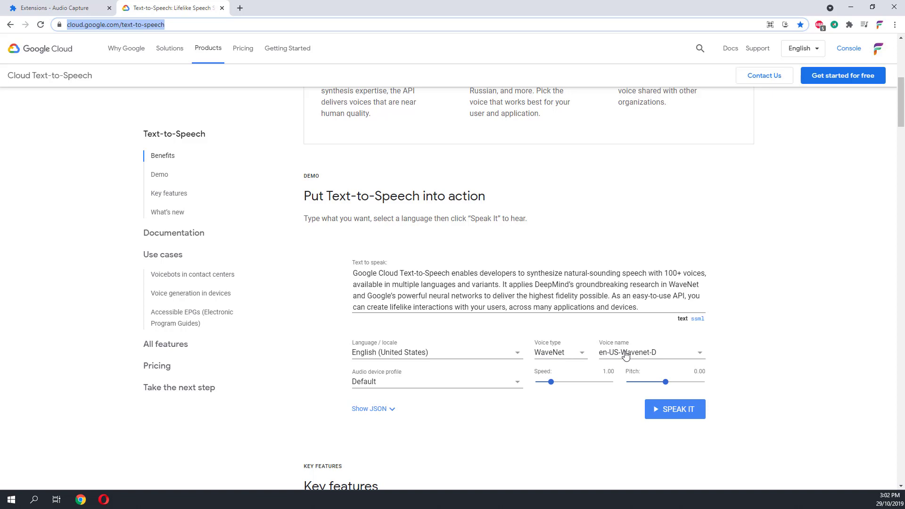
mouse_move(375, 385)
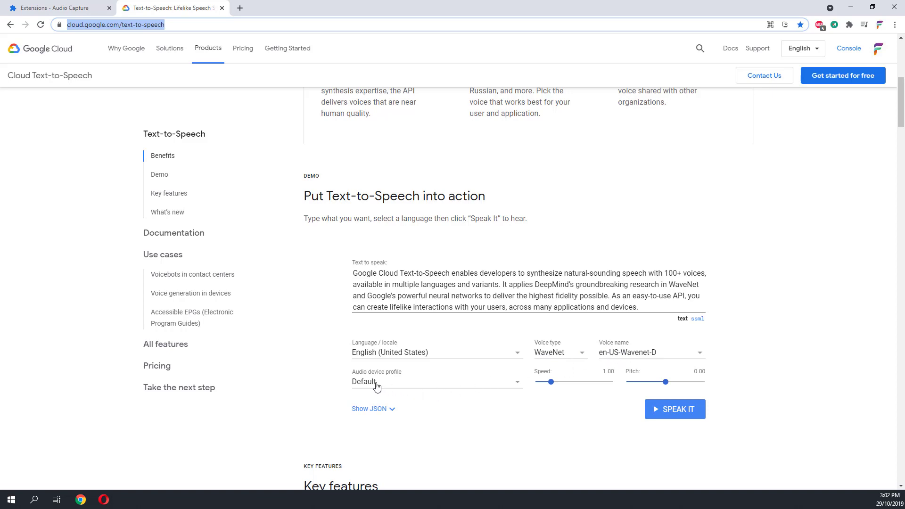
mouse_move(668, 380)
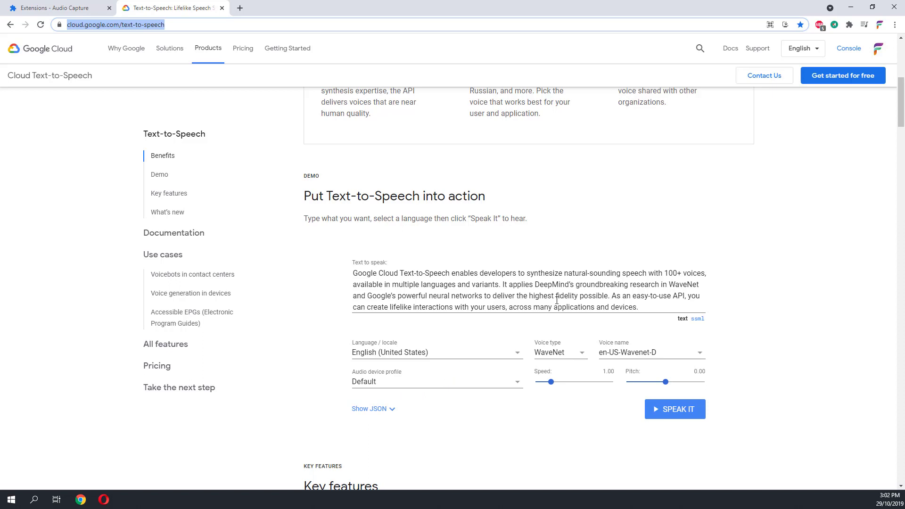
mouse_move(708, 285)
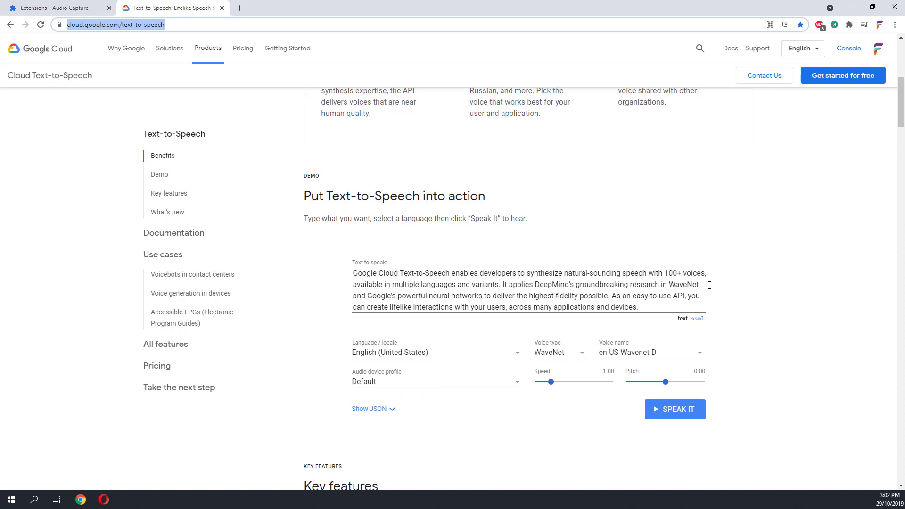
mouse_move(744, 259)
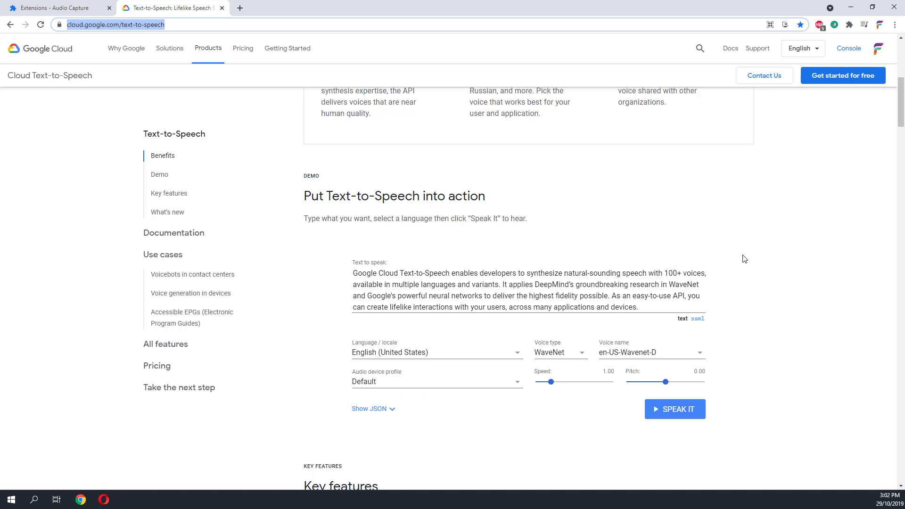
mouse_move(340, 274)
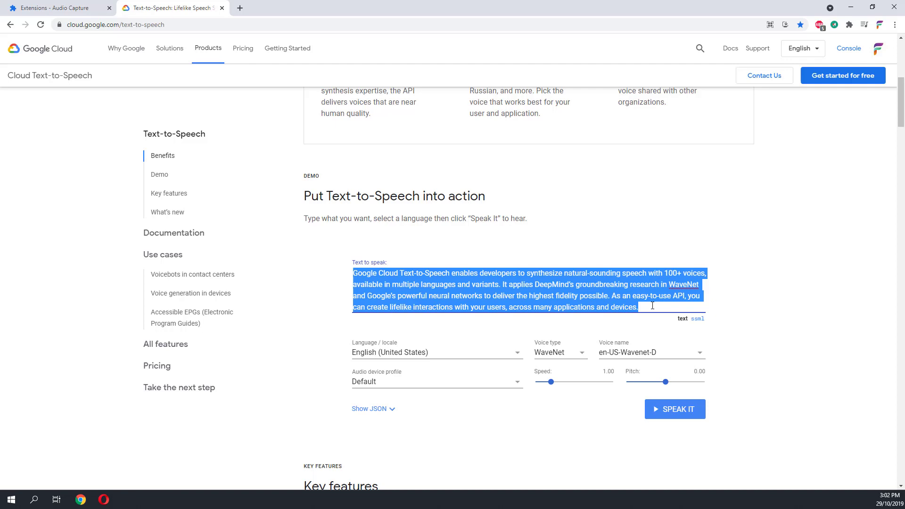
mouse_move(826, 33)
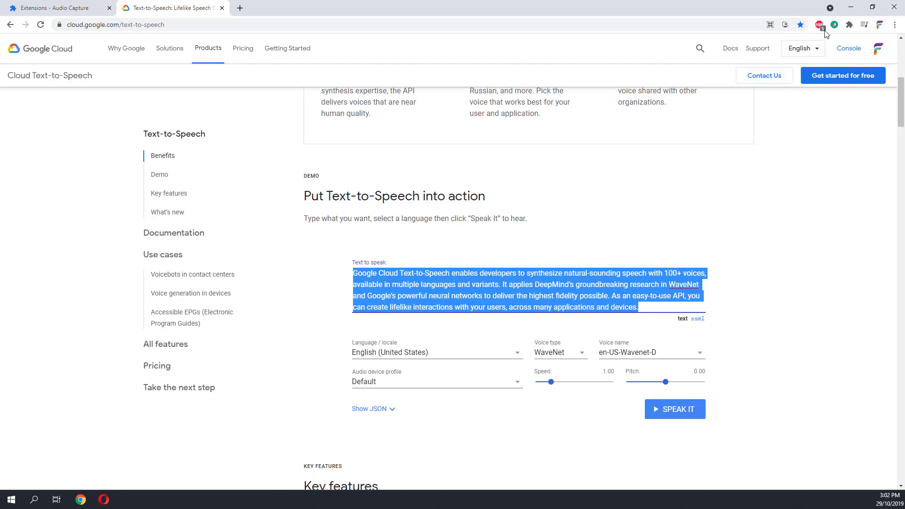
click(833, 25)
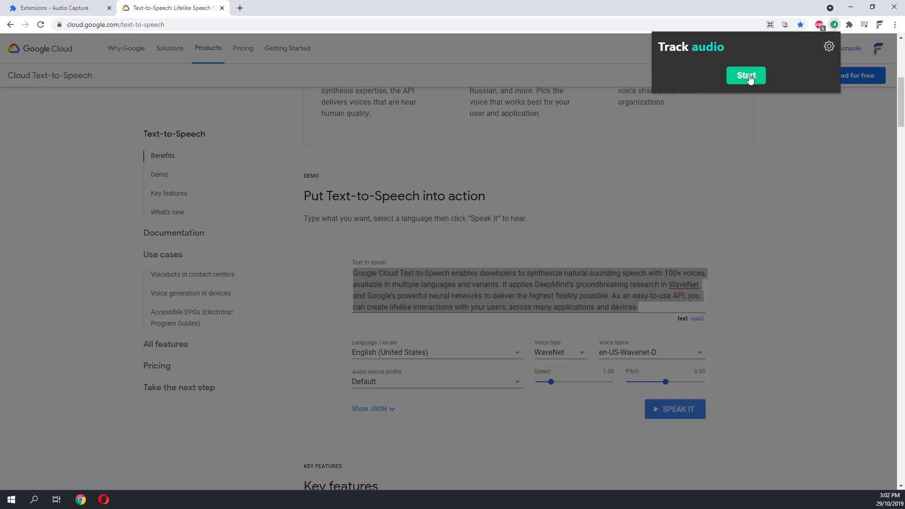
Start recording the Text-to-Speech tab's audio and dismiss the capture panel.
click(745, 75)
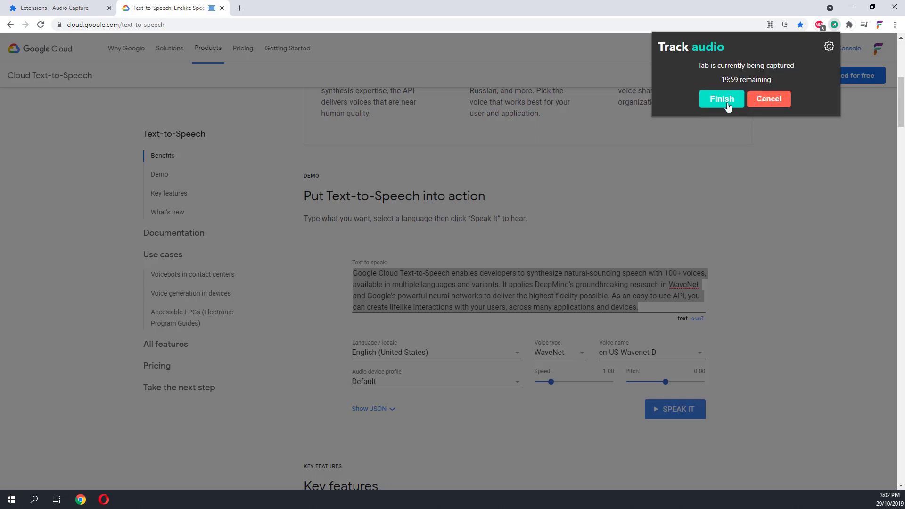
click(720, 98)
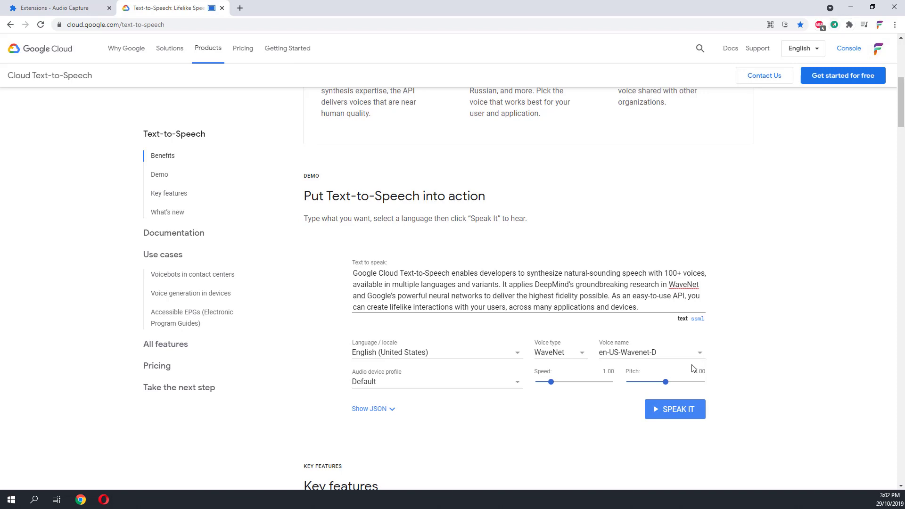
mouse_move(670, 415)
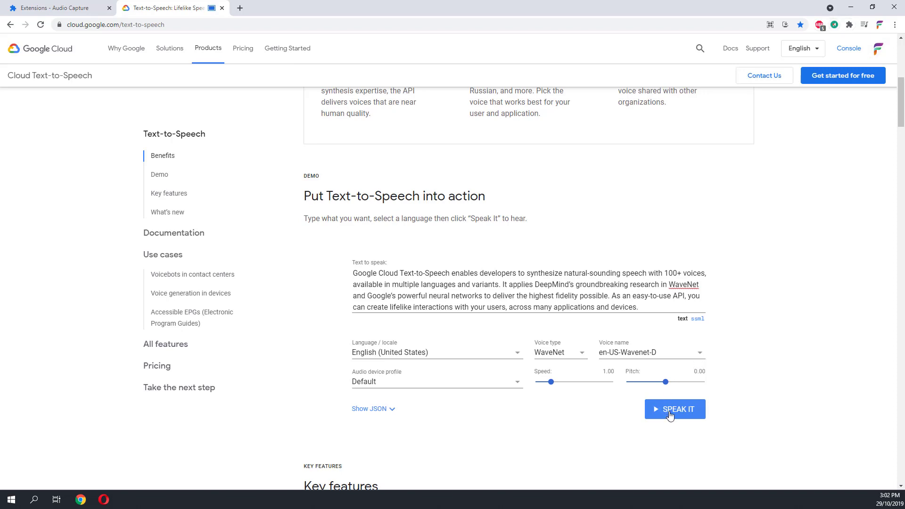
Synthesize and play the paragraph in en-US-Wavenet-D, passing the robot check, then pause playback.
click(674, 408)
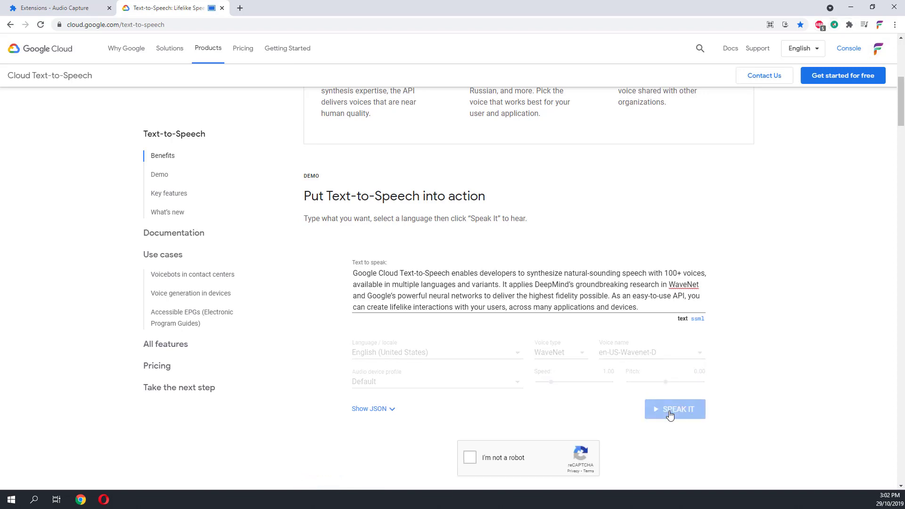
click(674, 408)
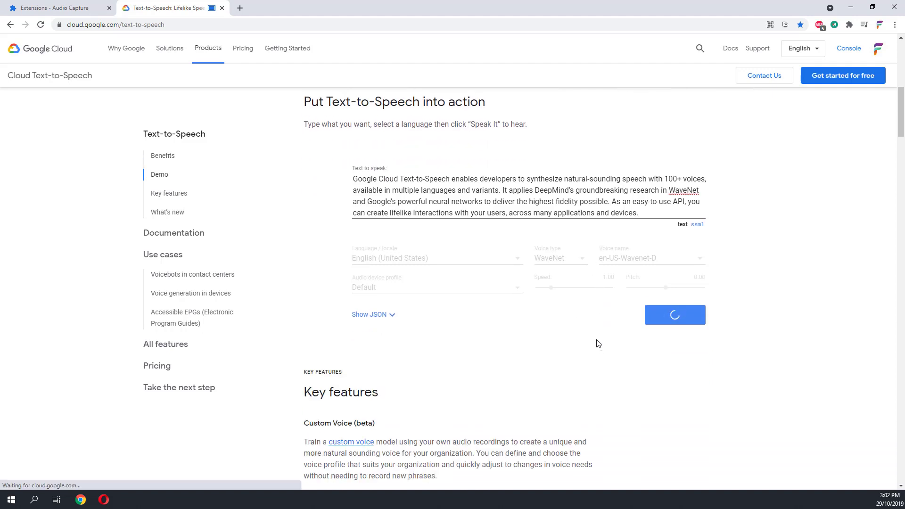
scroll(up, 3)
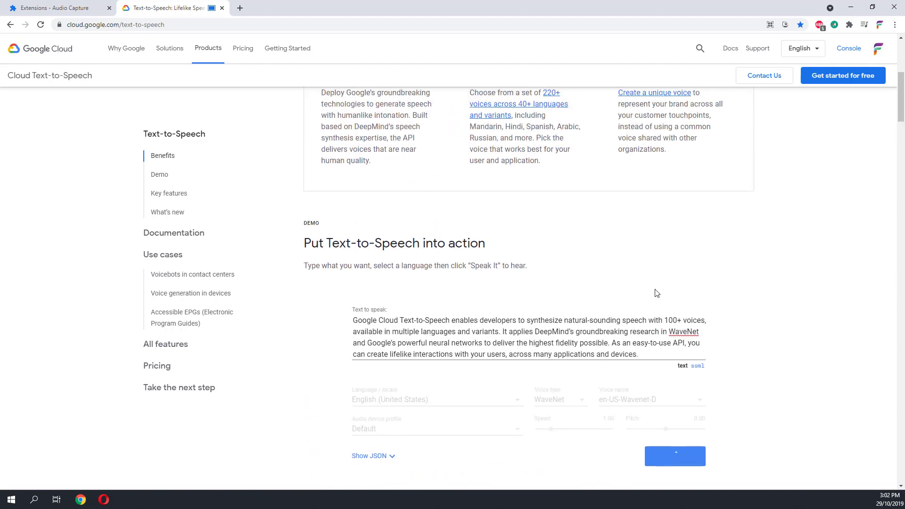
scroll(down, 3)
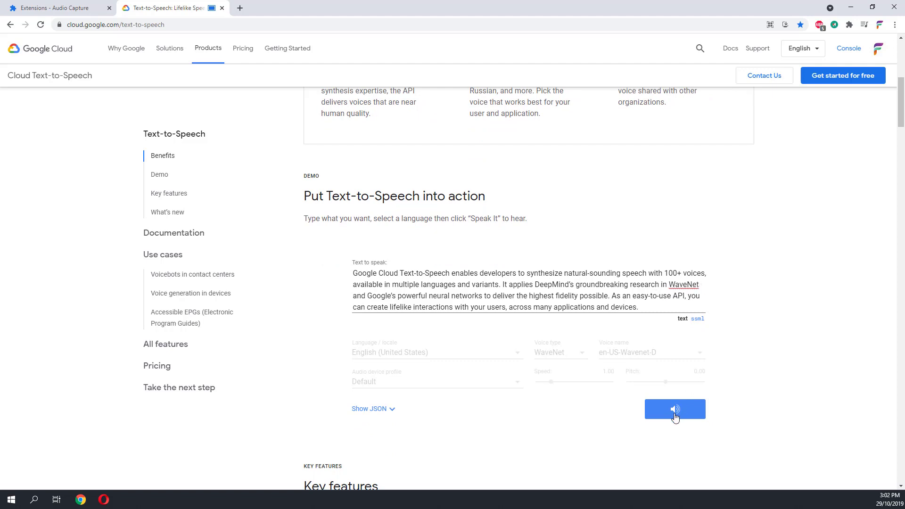
click(674, 409)
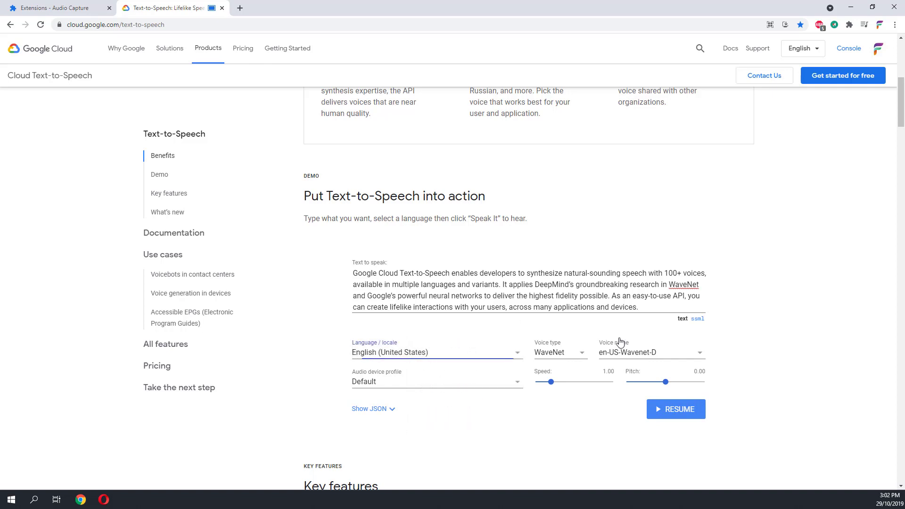
Switch to the Basic voice type with en-US-Standard-C and play the paragraph in it.
click(436, 381)
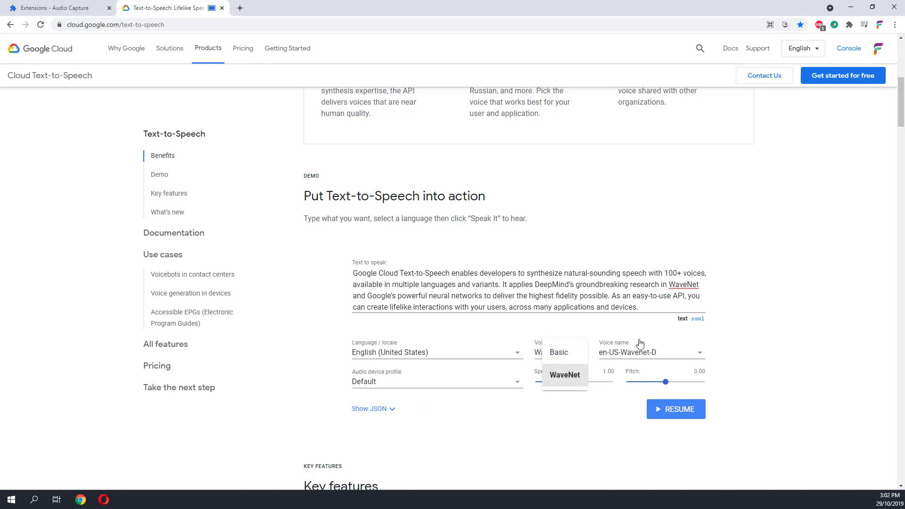
click(651, 352)
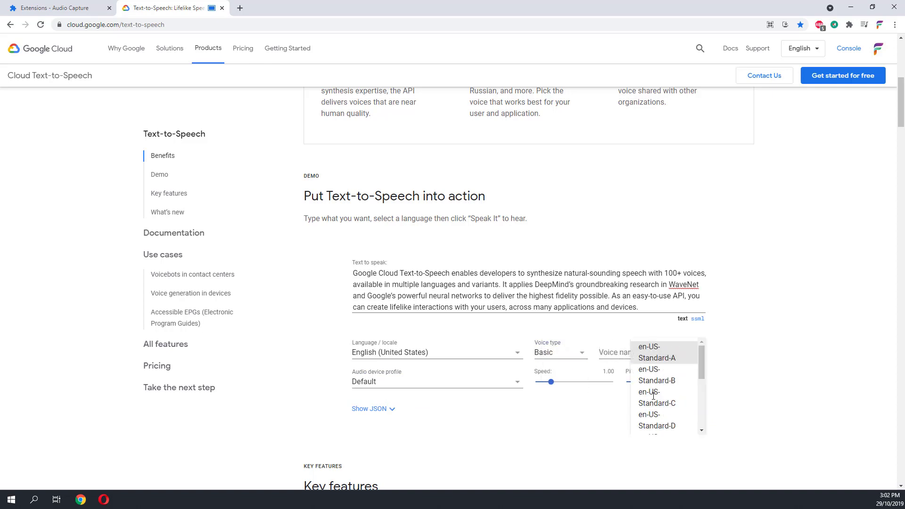
click(657, 397)
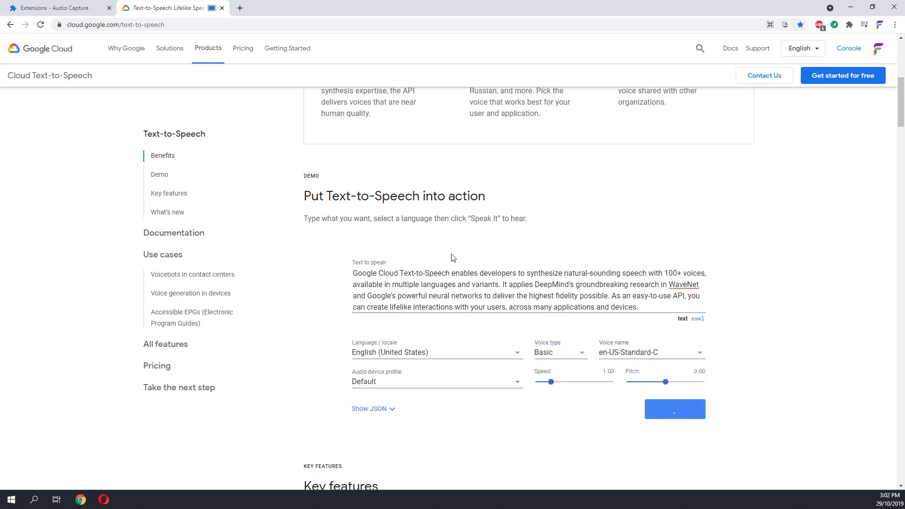
click(673, 409)
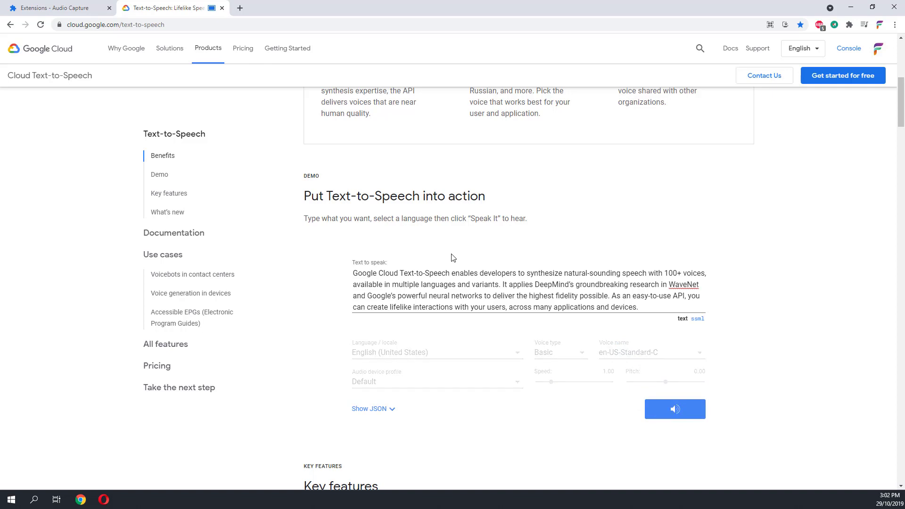
mouse_move(649, 318)
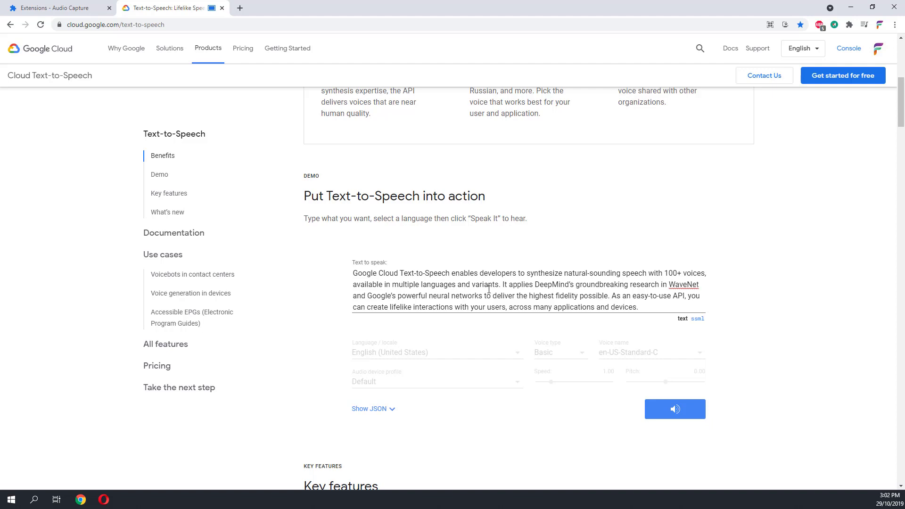
mouse_move(794, 75)
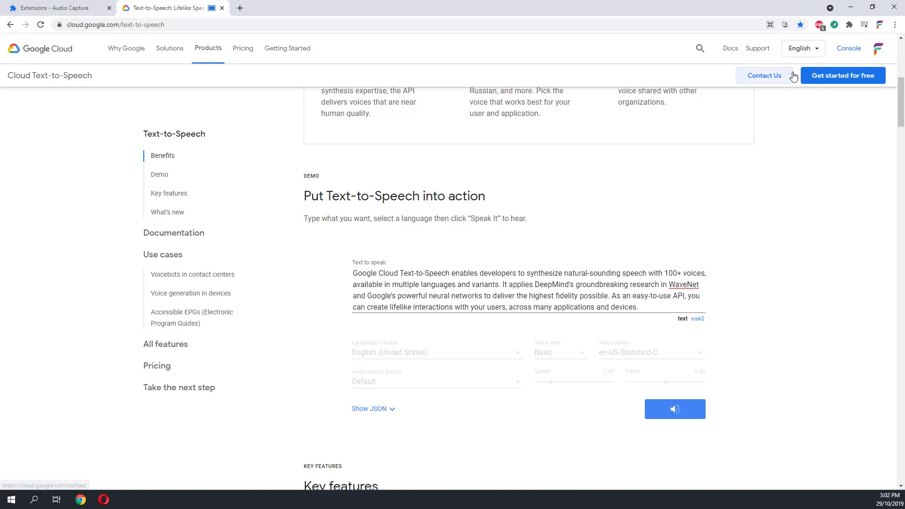
Finish the Audio Capture recording so the captured audio is encoded and ready to save.
click(819, 24)
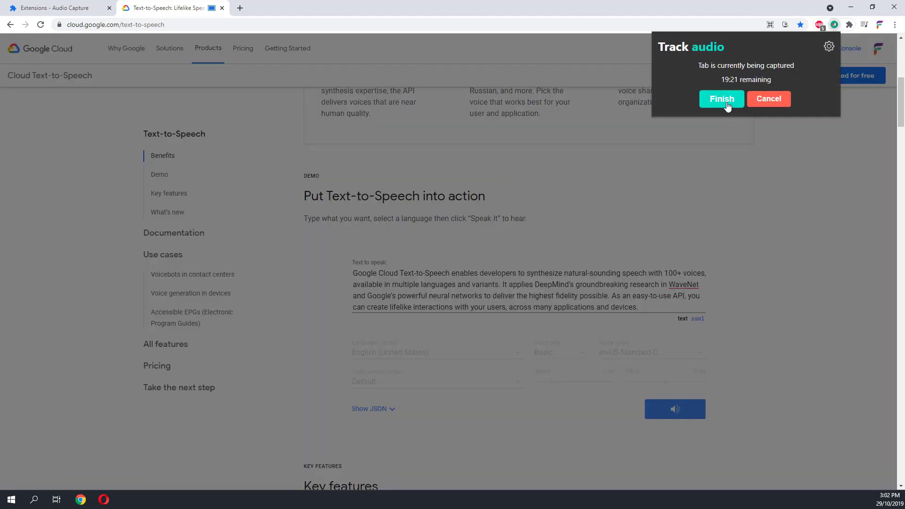
click(720, 98)
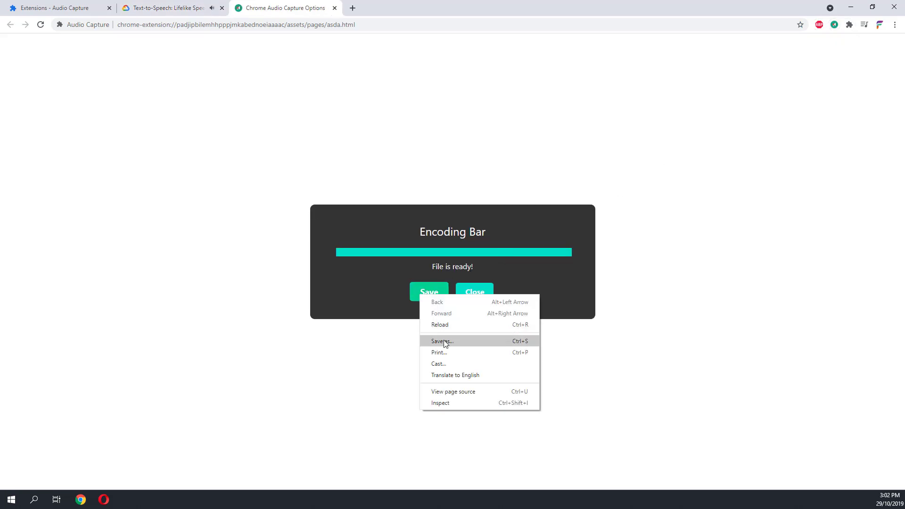
mouse_move(439, 342)
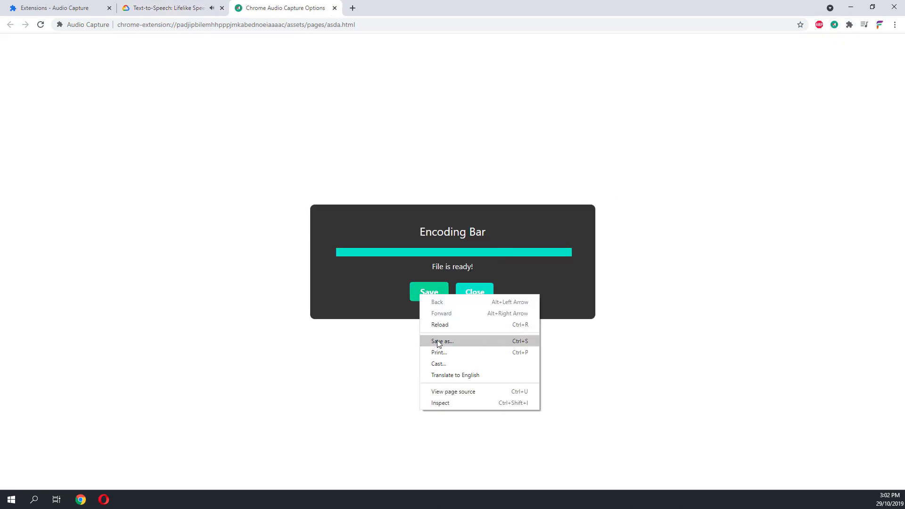
mouse_move(441, 340)
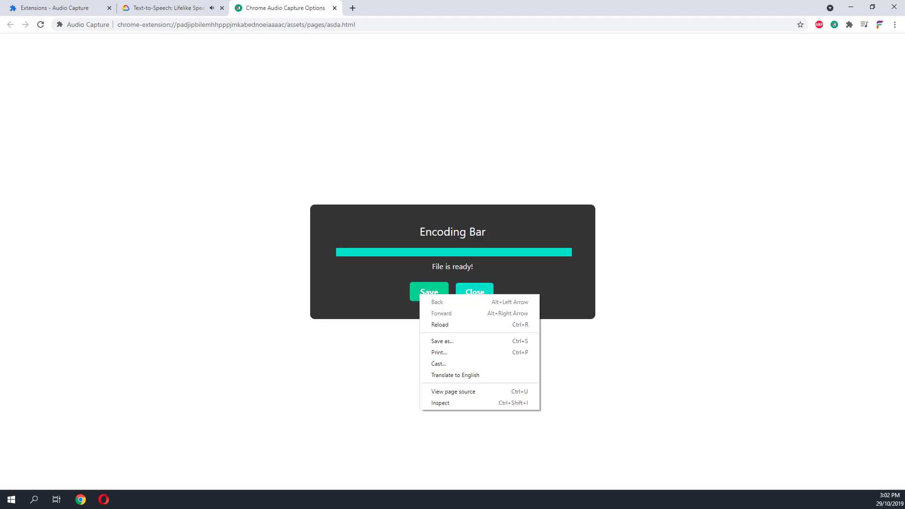